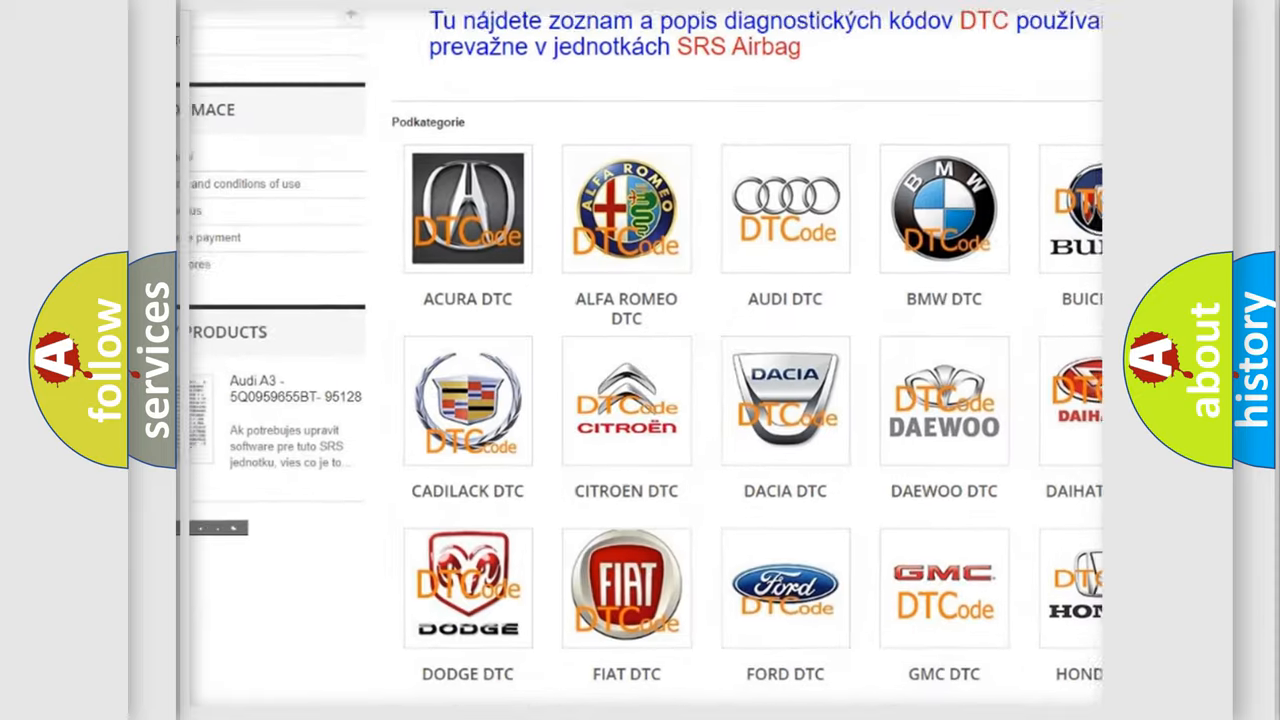
Scroll past the car-brand logo grid down to the long list of B-codes
scroll(down, 3)
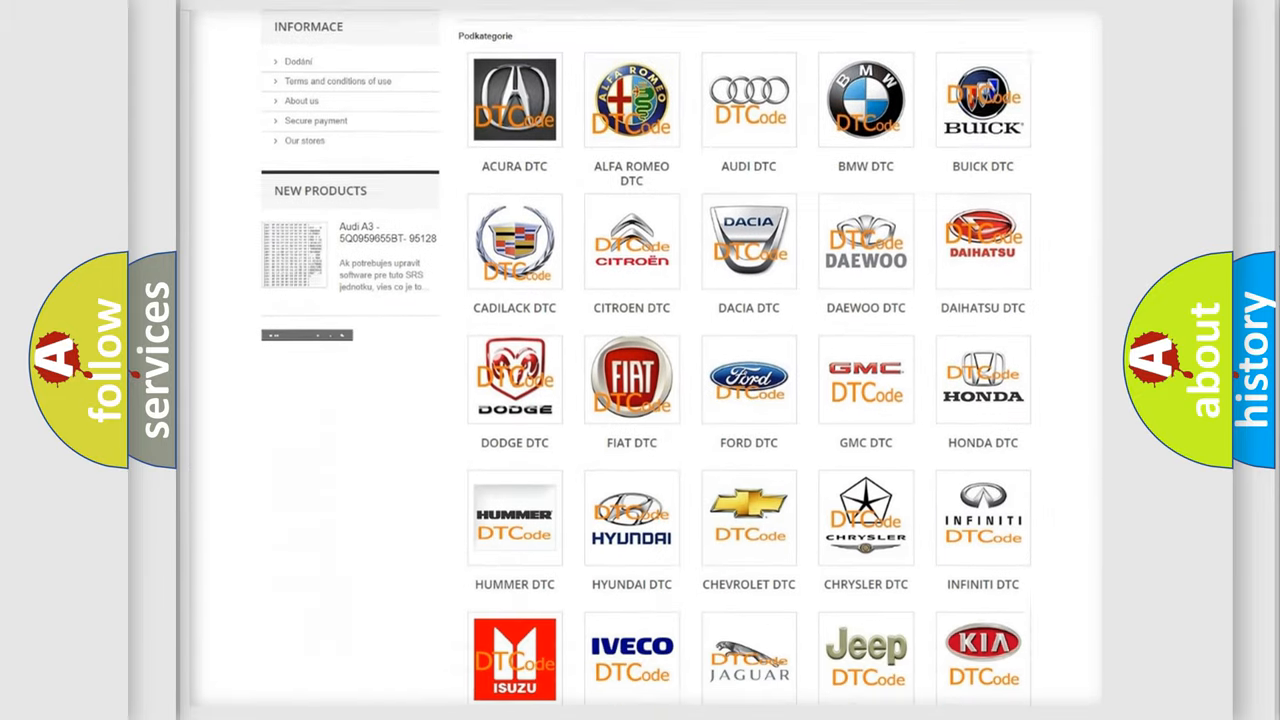
scroll(down, 3)
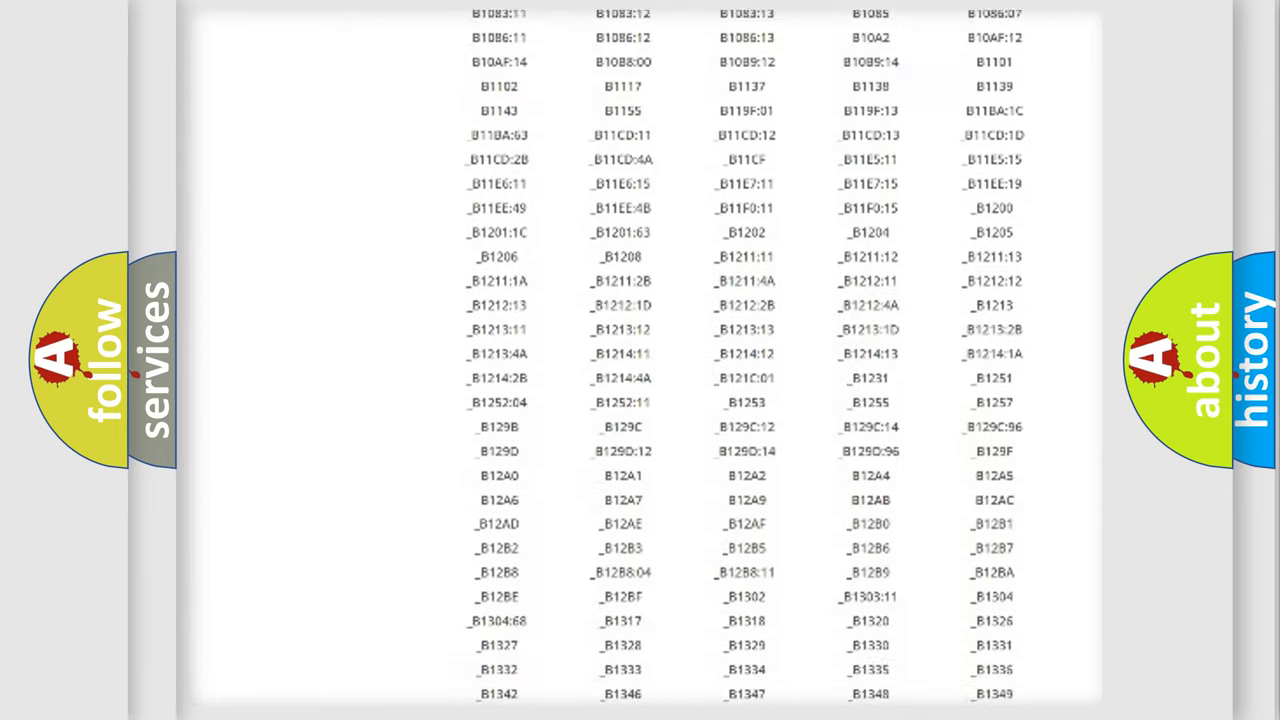
scroll(down, 3)
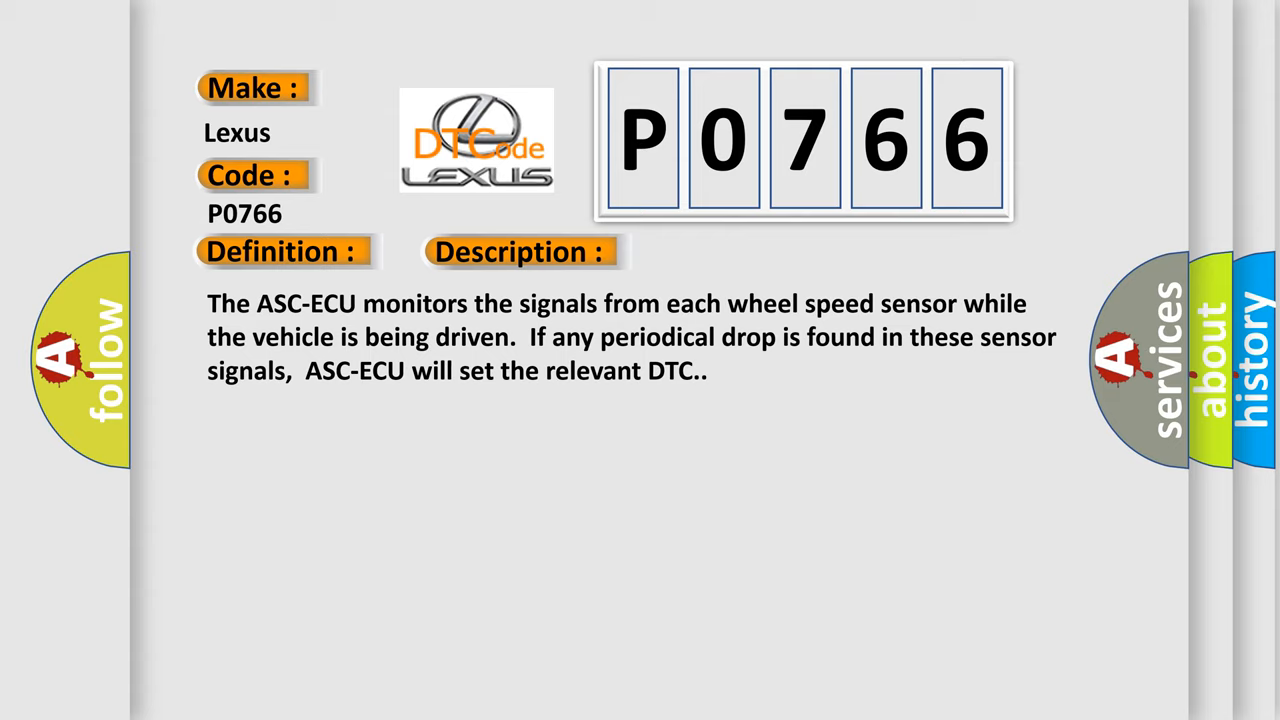
Advance the Lexus P0766 slide to show the Cause heading and its list of causes
click(736, 251)
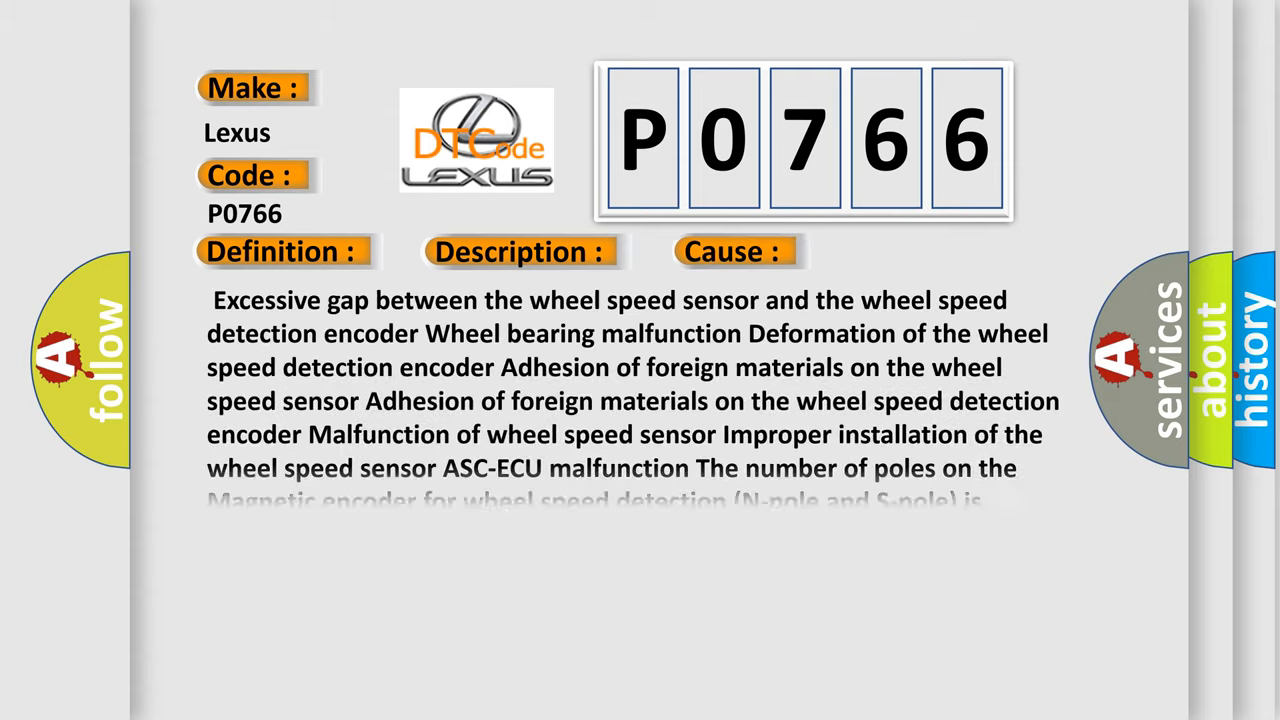